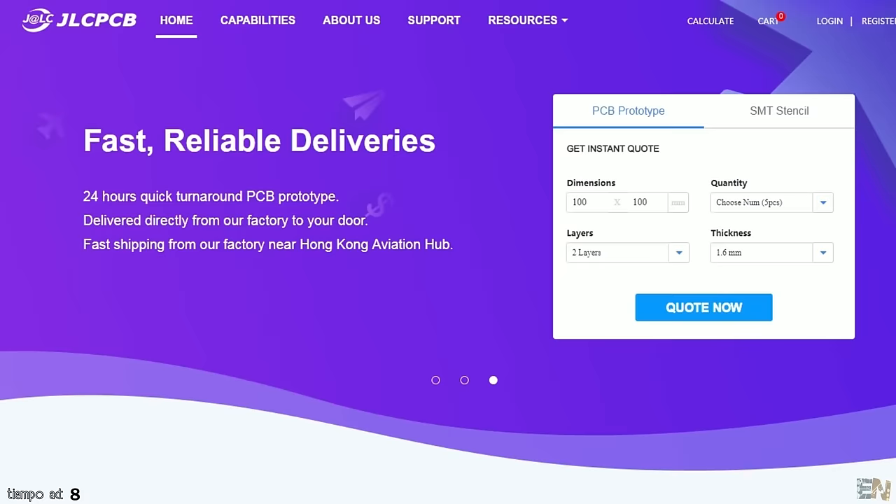
# Step: Start an instant PCB quote and review the uploaded 2-layer 27 × 50 mm Gerber preview
pyautogui.click(702, 308)
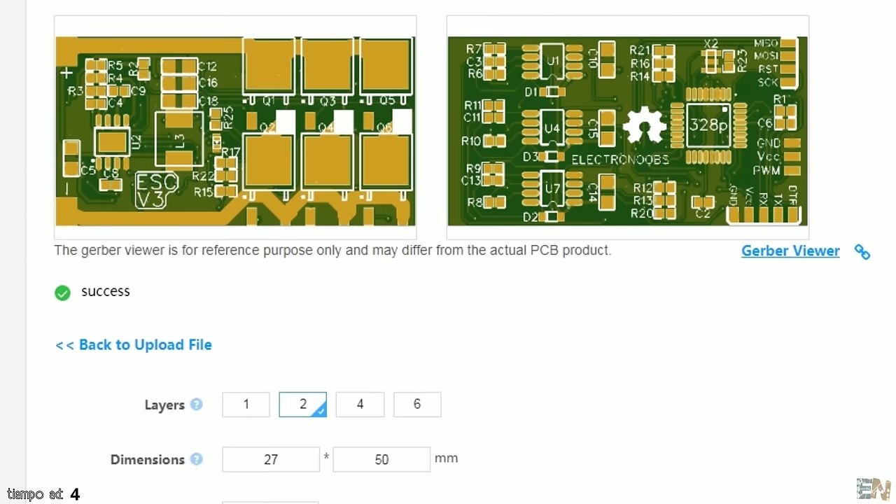
pyautogui.scroll(-3)
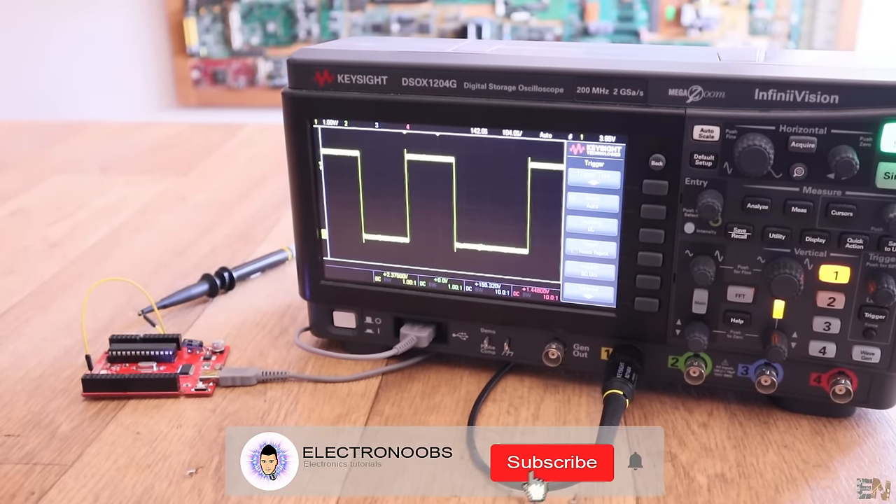
pyautogui.click(551, 462)
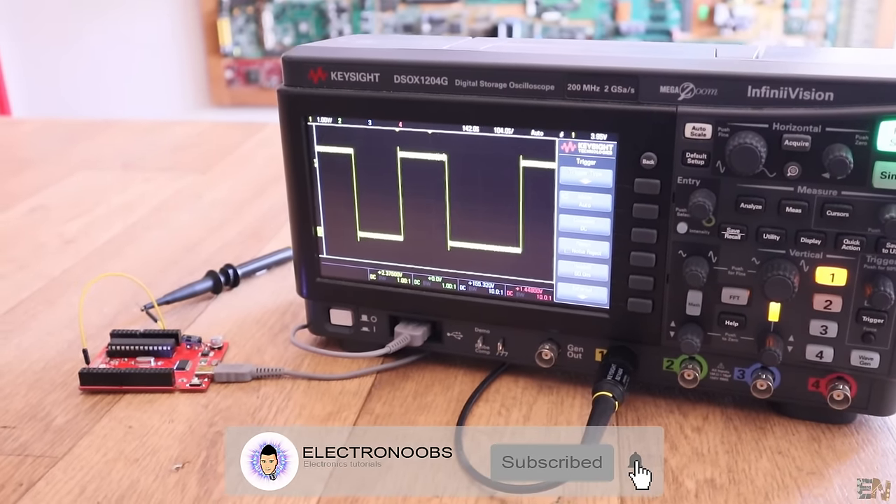